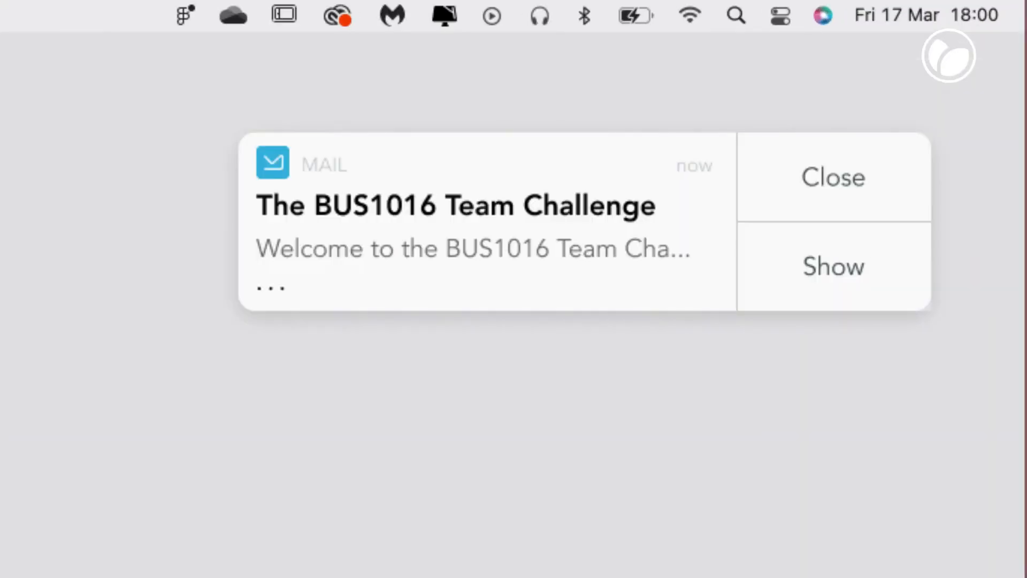
Step: Read the BUS1016 Team Challenge welcome email and follow its Start link to chat with the team
left_click(833, 267)
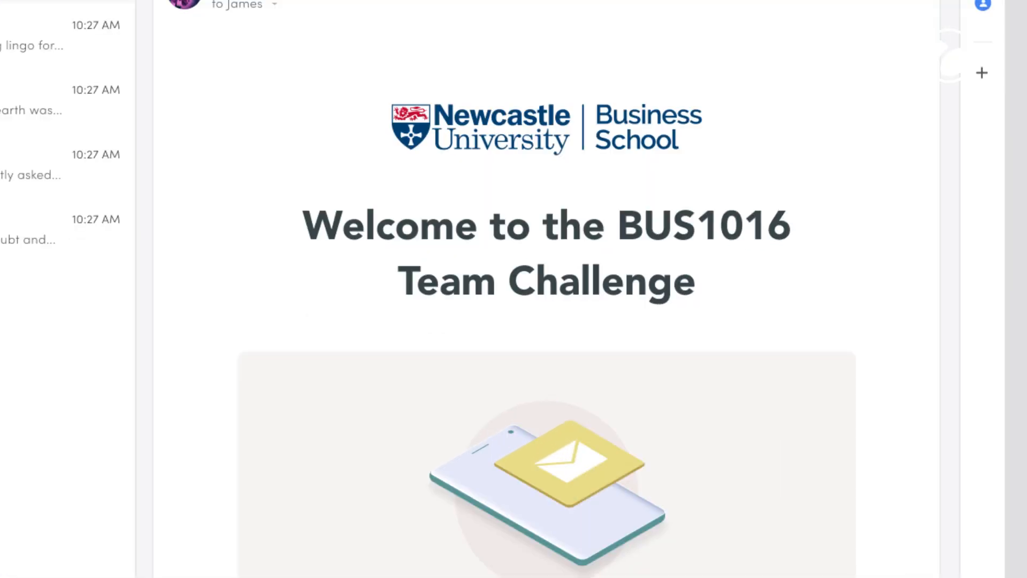
scroll("down", 3)
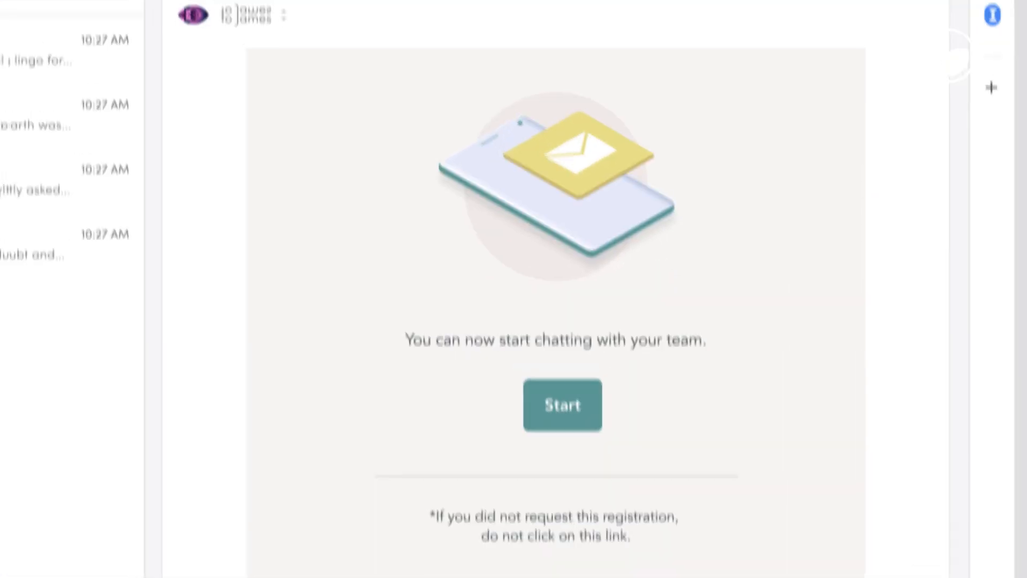
left_click(562, 404)
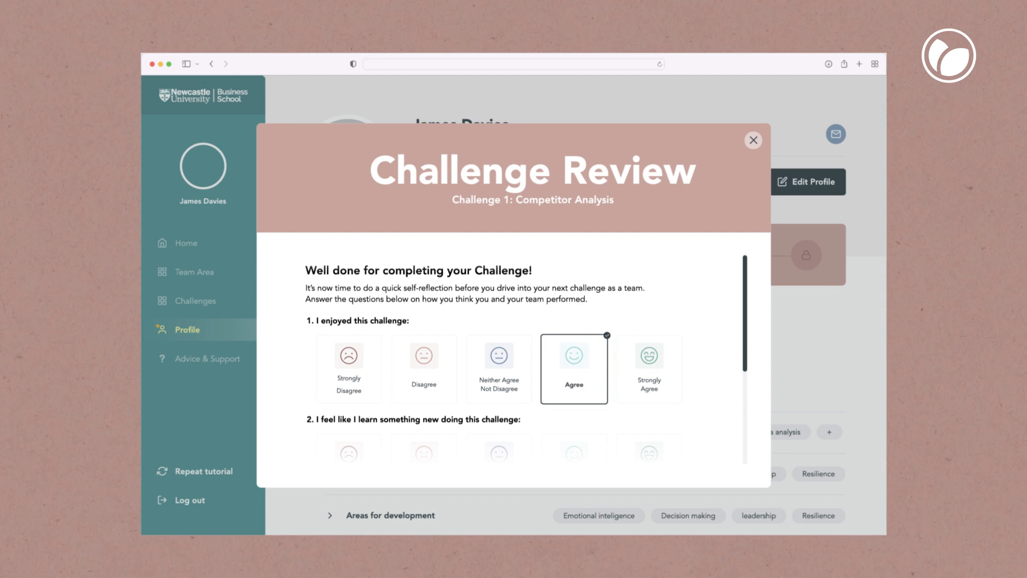
Step: Scroll the Competitor Analysis review past the skills question to the Send Reflection button
scroll("down", 3)
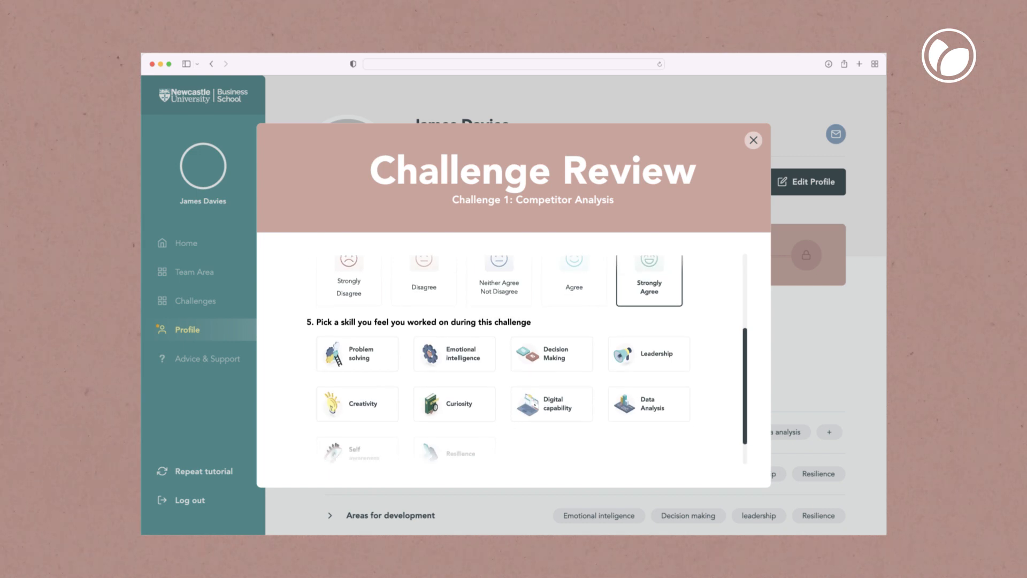
scroll("down", 3)
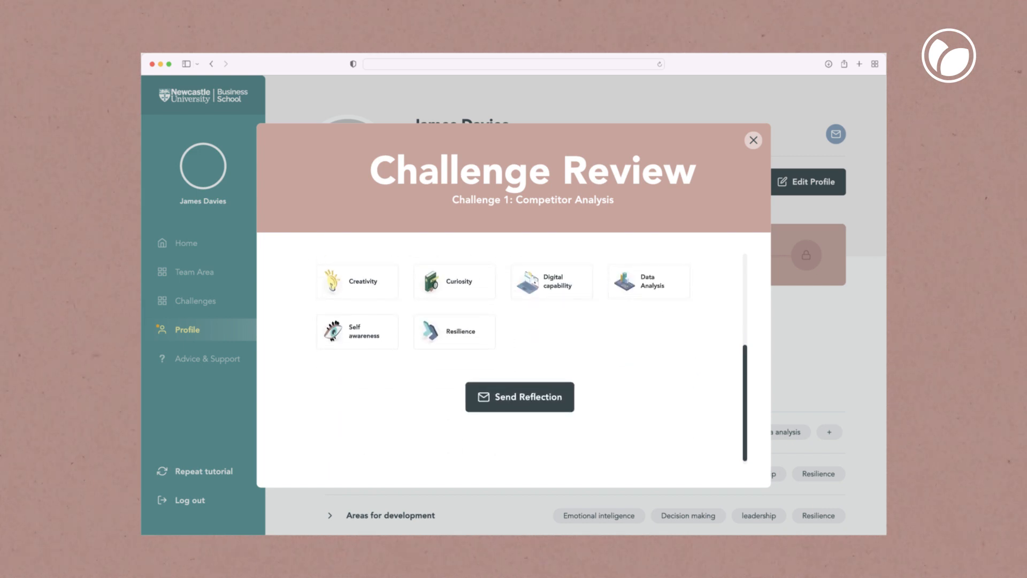